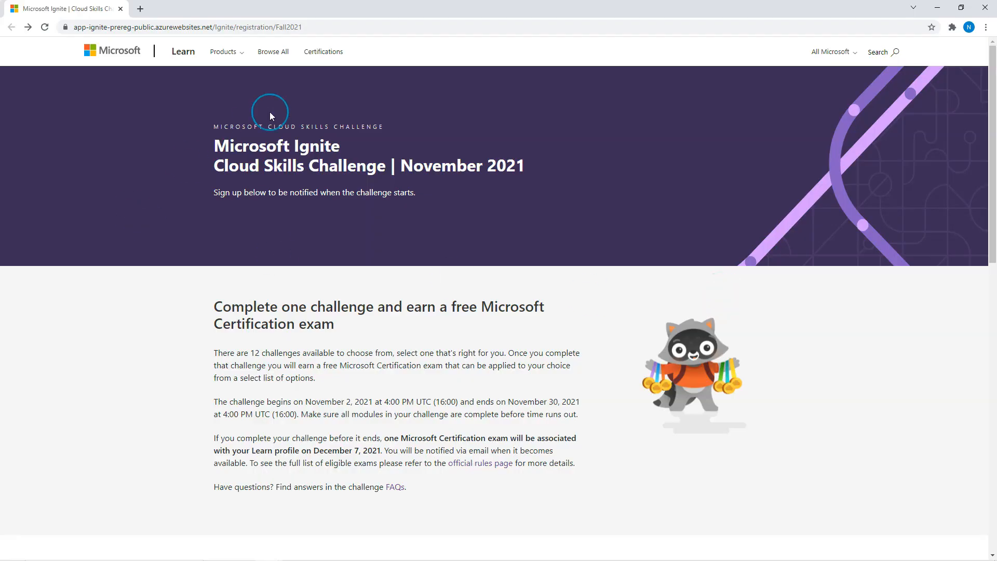
Submit the 'Get notified' form for the Cloud Skills Challenge and land on the thank-you confirmation
scroll("down", 3)
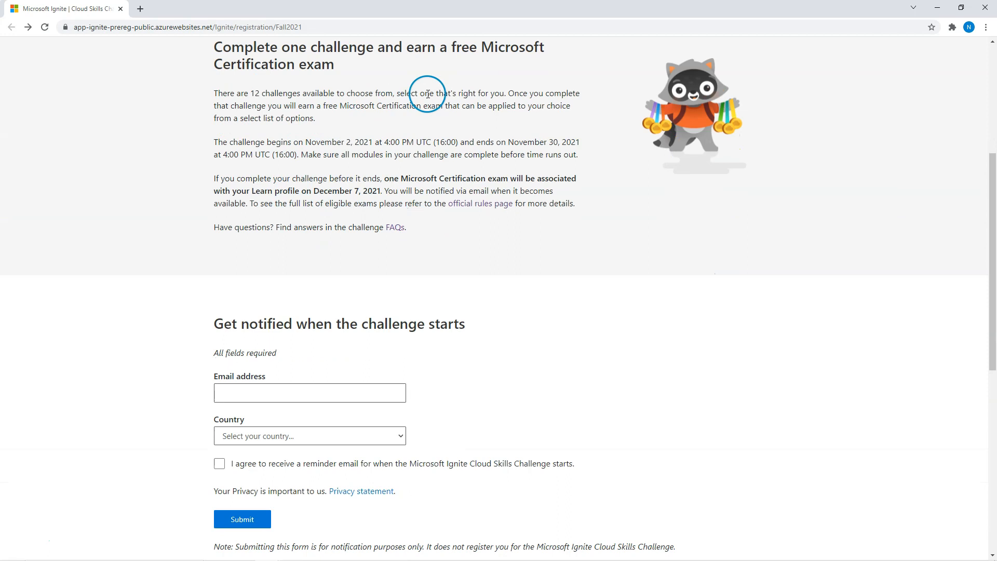
scroll("down", 3)
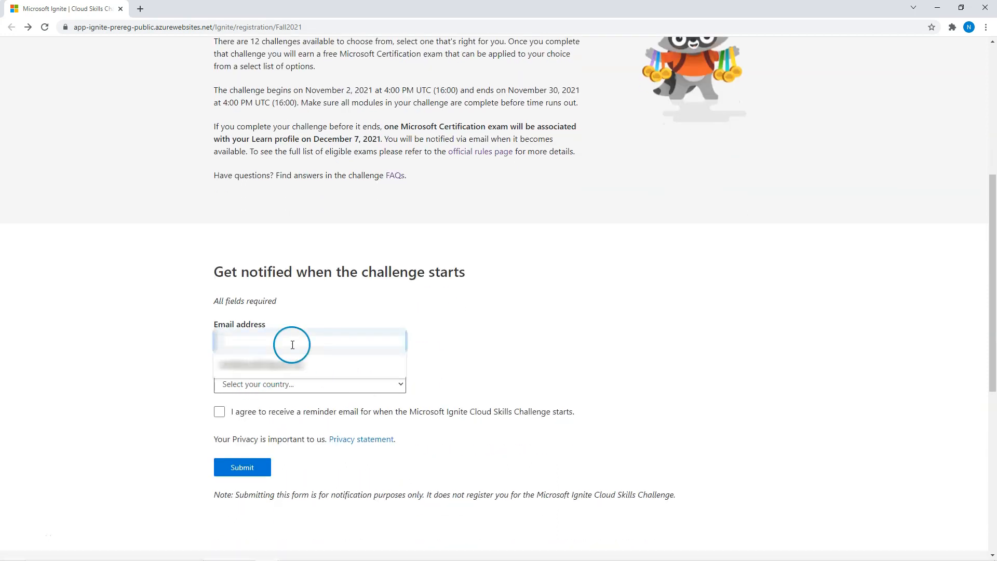
left_click(242, 467)
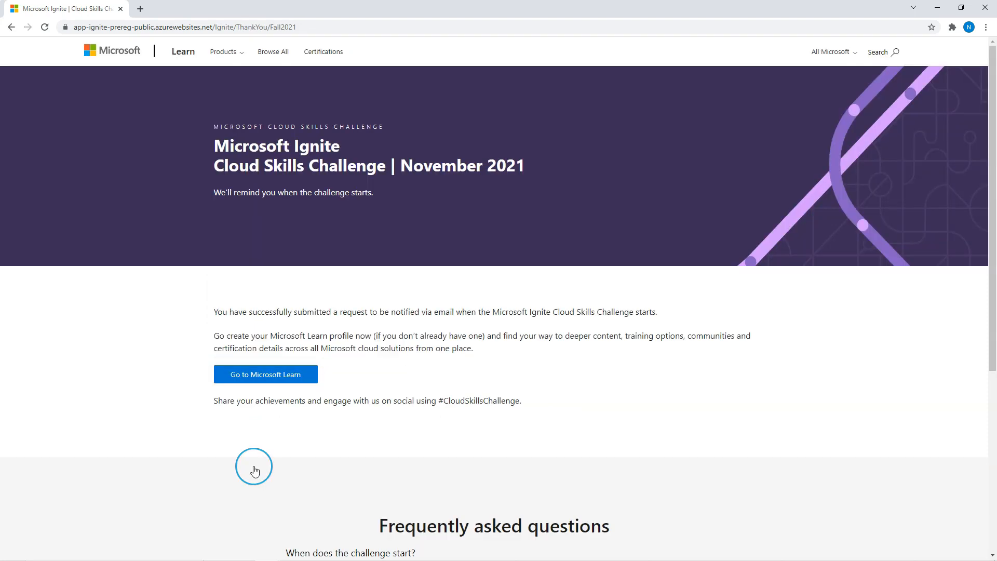